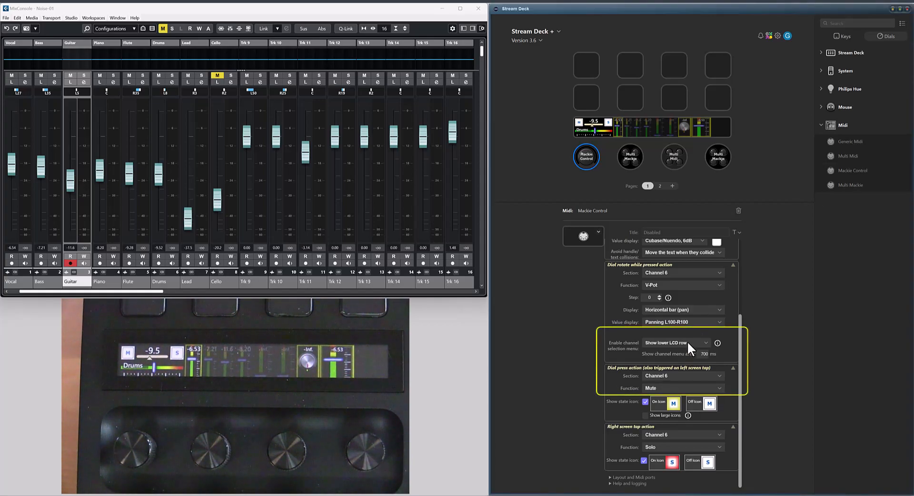
Step: Set 'Enable channel selection menu' to 'Show channel numbers' for the Mackie Control dial
{"action": "left_click", "coordinate": [676, 343]}
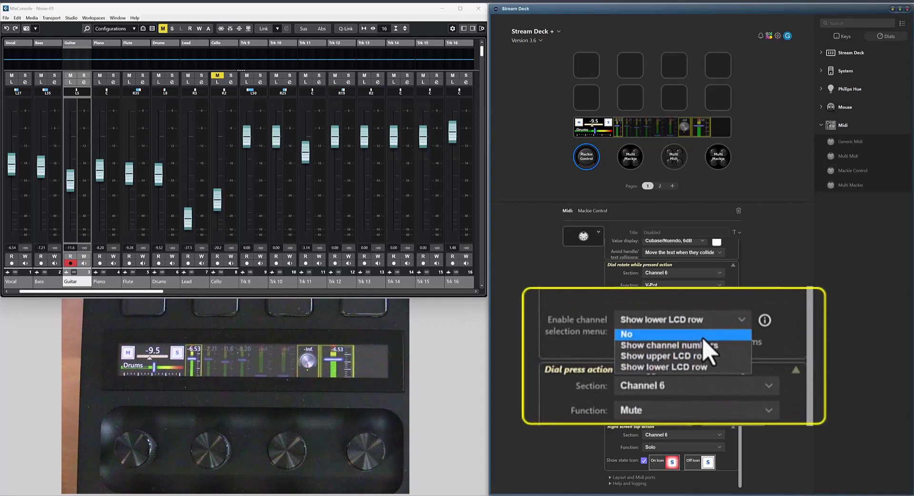
{"action": "mouse_move", "coordinate": [710, 351]}
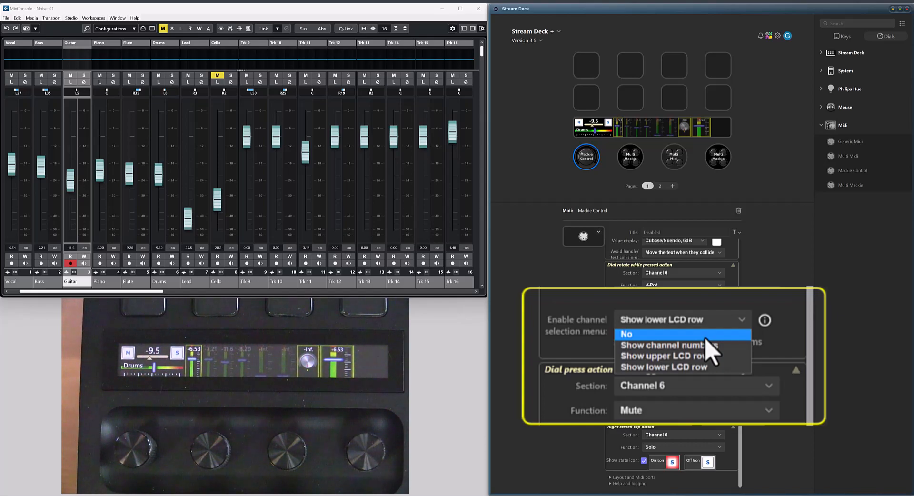
{"action": "mouse_move", "coordinate": [706, 345]}
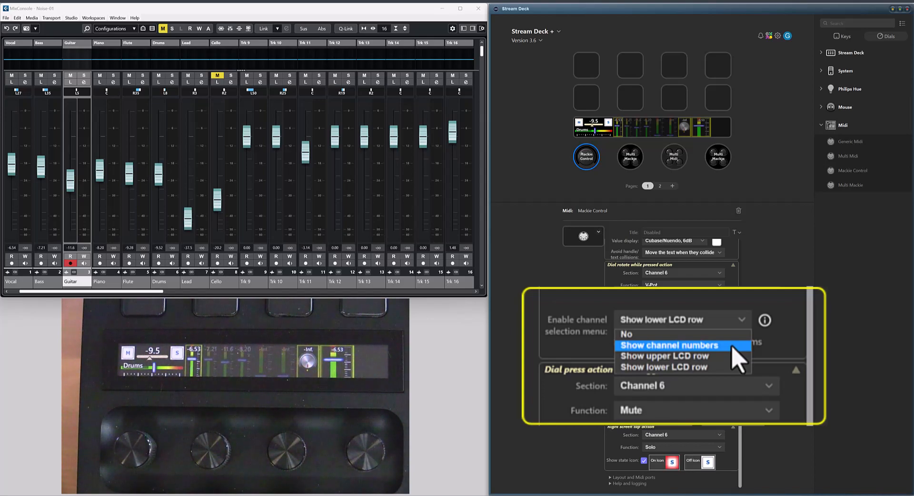
{"action": "left_click", "coordinate": [670, 345]}
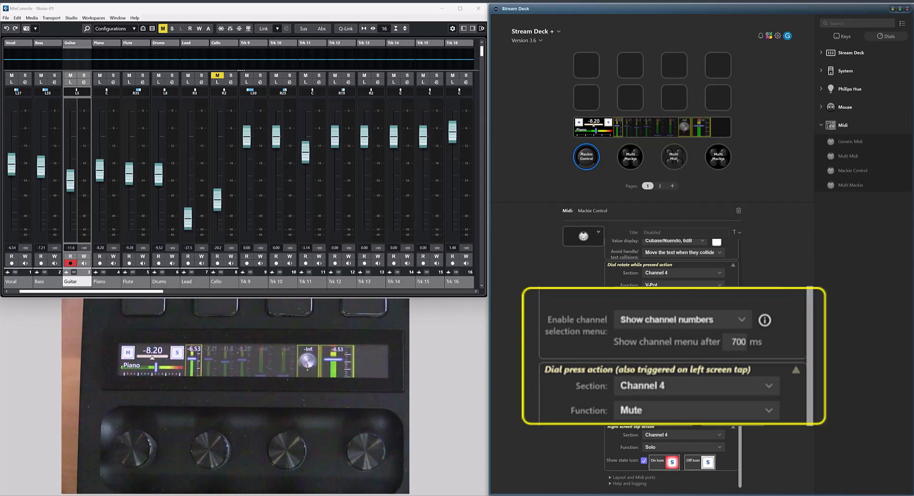
Step: Switch the channel selection menu to 'Show lower LCD row'
{"action": "left_click", "coordinate": [681, 319]}
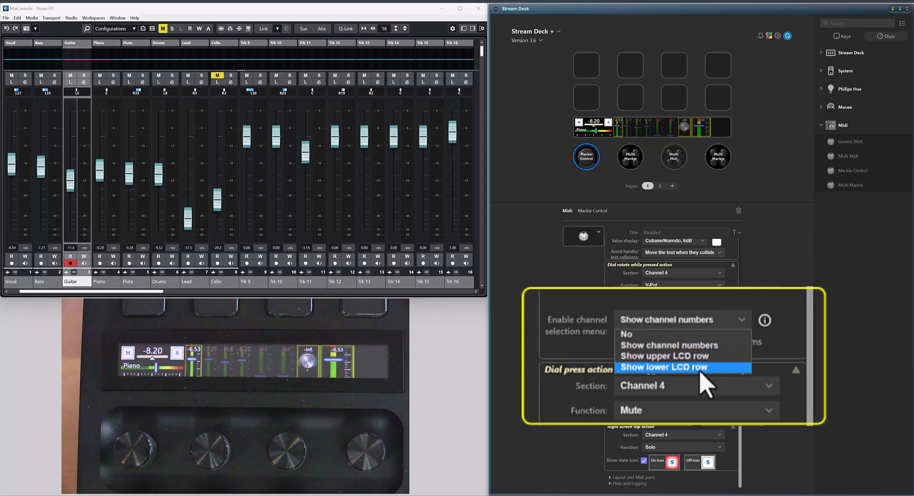
{"action": "left_click", "coordinate": [663, 366]}
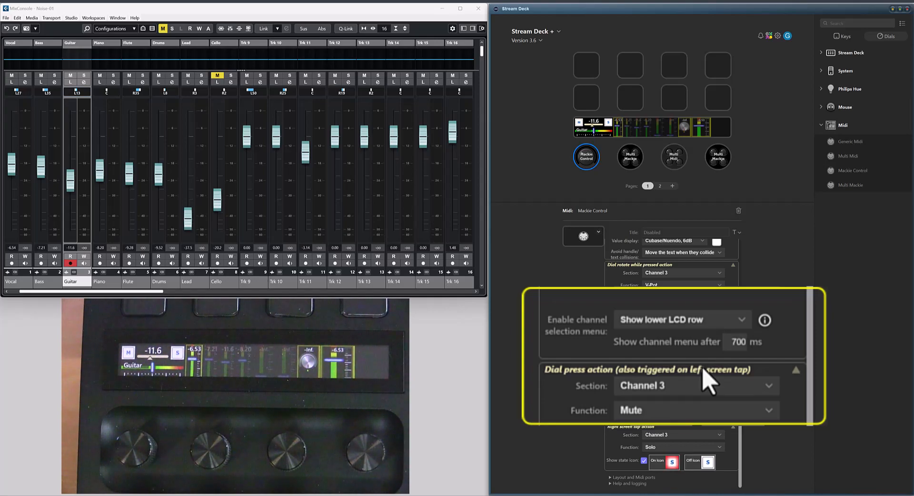
Step: Change 'Show channel menu after' from 700 ms to 0 ms
{"action": "triple_click", "coordinate": [737, 342]}
{"action": "type", "text": "0"}
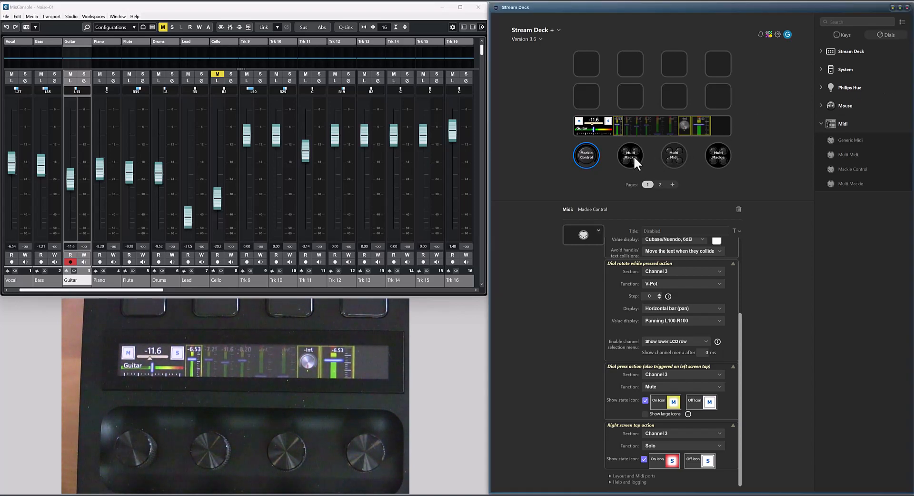
Step: Show the Multi Mackie dial's Options and its Item selection choices
{"action": "left_click", "coordinate": [630, 155]}
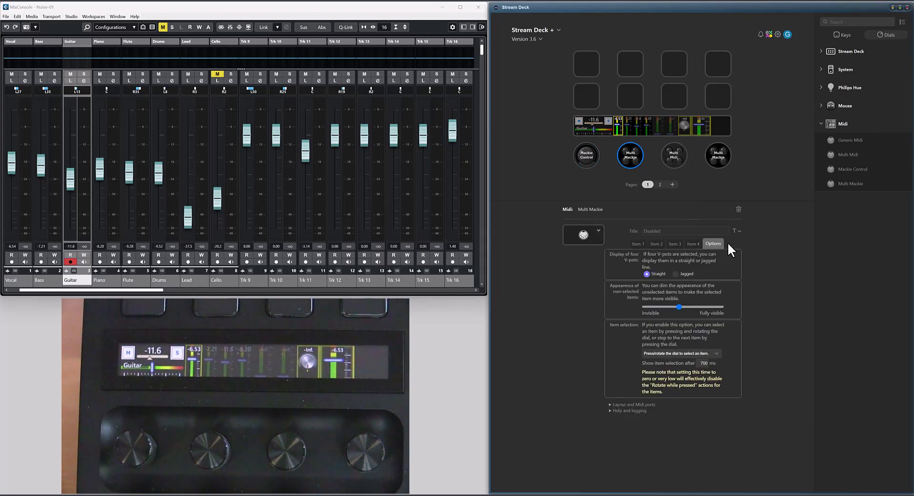
{"action": "mouse_move", "coordinate": [710, 316]}
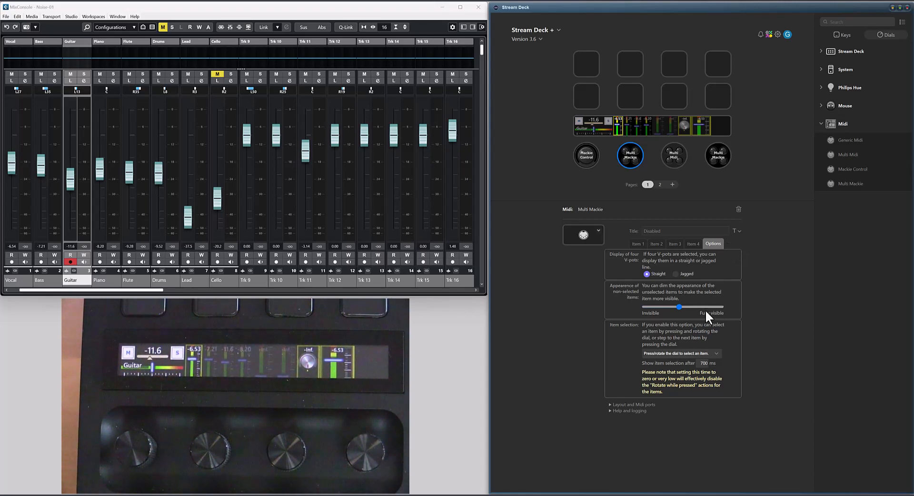
{"action": "left_click", "coordinate": [716, 353]}
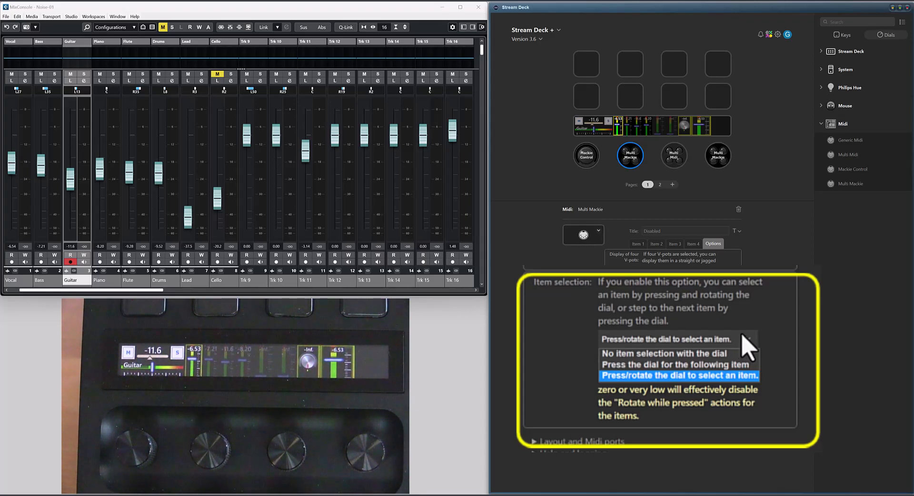
Step: Keep 'Press/rotate the dial to select an item' with 0 ms delay and review Item 1
{"action": "left_click", "coordinate": [678, 375]}
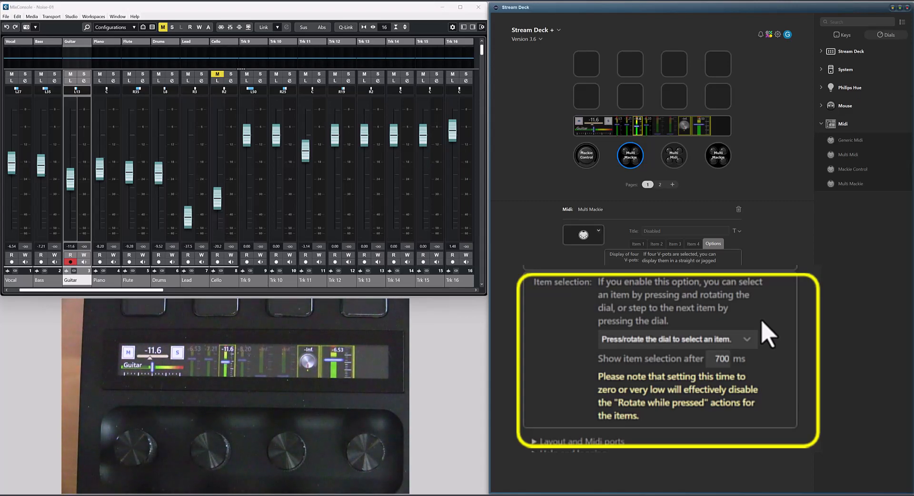
{"action": "left_click", "coordinate": [637, 244]}
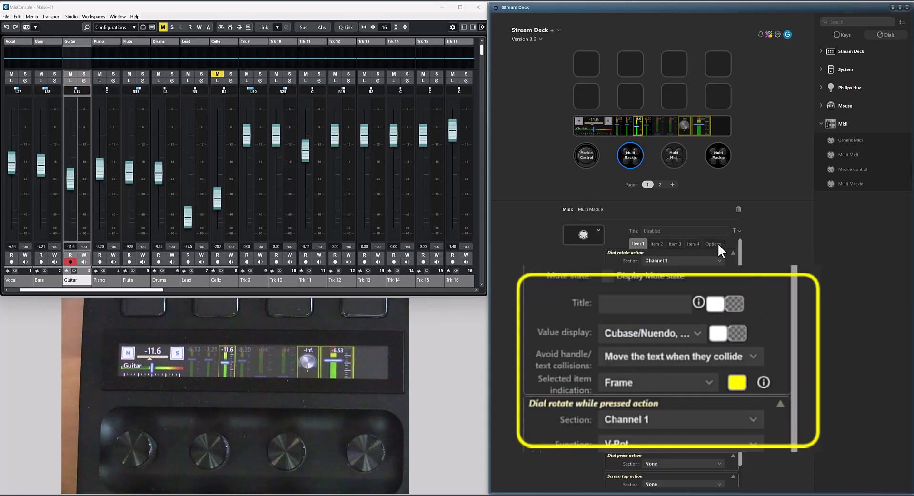
{"action": "left_click", "coordinate": [713, 244]}
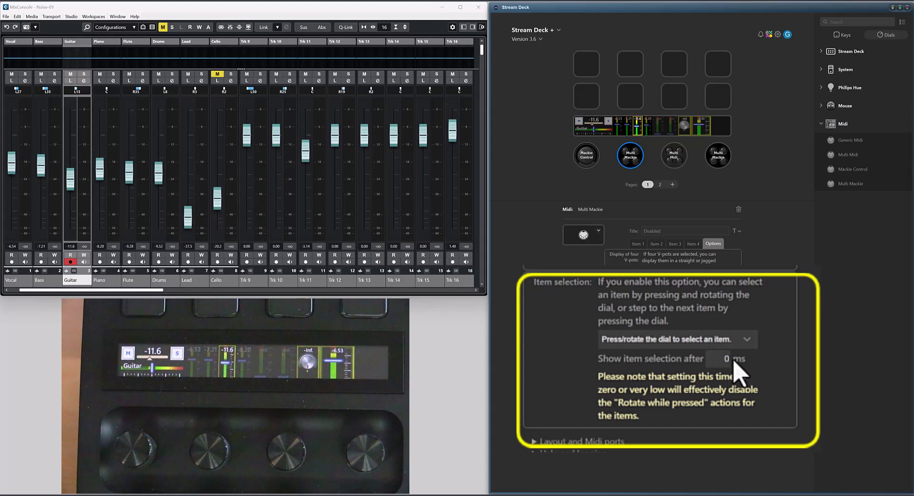
{"action": "mouse_move", "coordinate": [737, 376]}
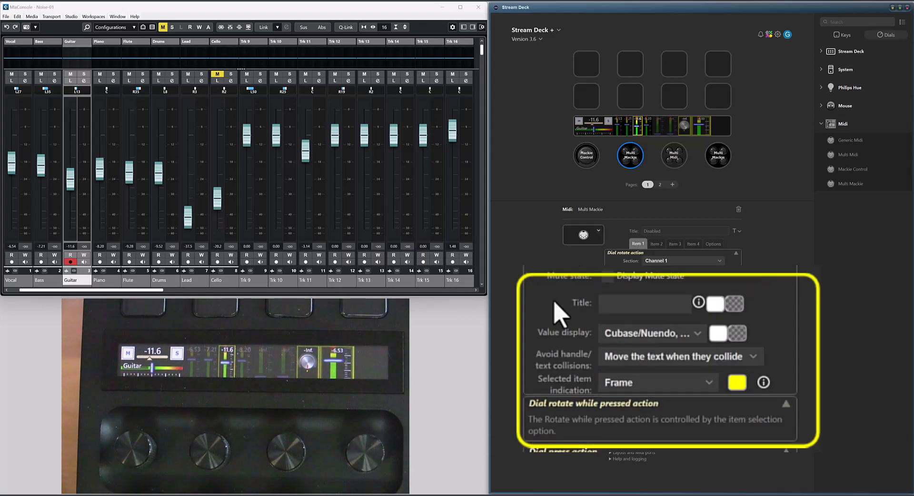
{"action": "mouse_move", "coordinate": [568, 440]}
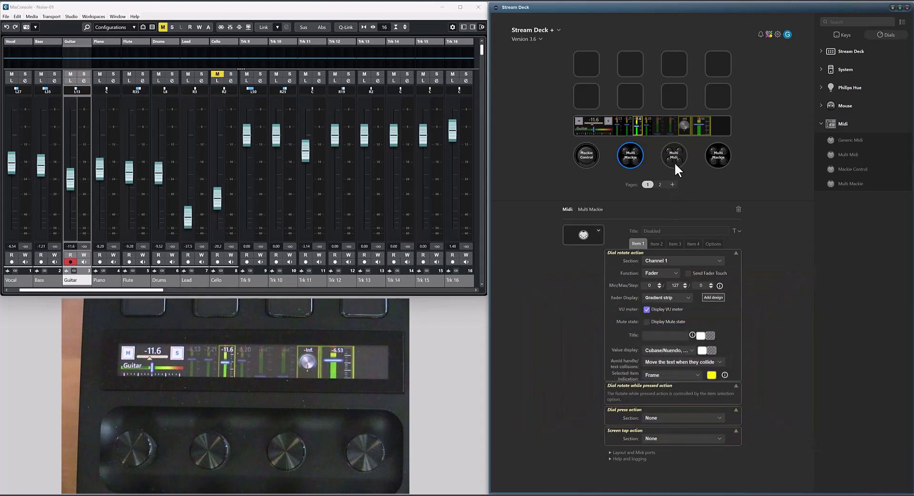
Step: Set the Multi Midi dial to 'Press the dial for the following item' and review Item 1's press action
{"action": "left_click", "coordinate": [673, 156]}
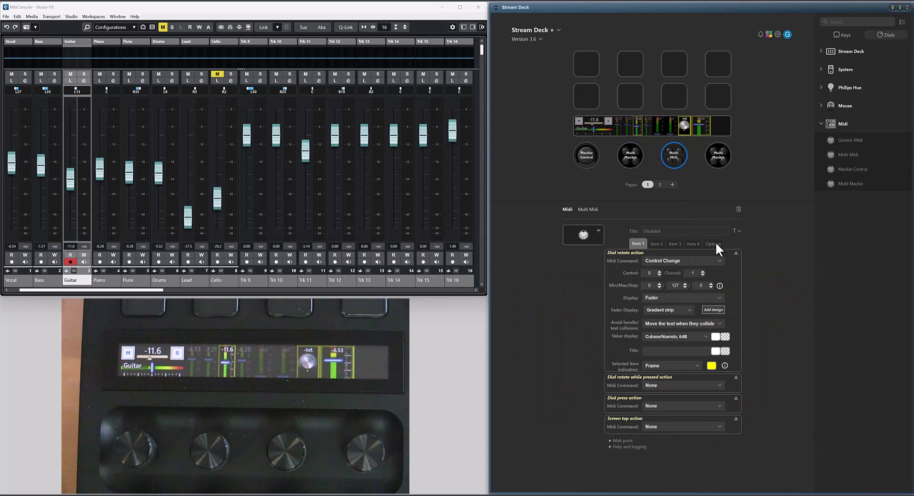
{"action": "left_click", "coordinate": [713, 243]}
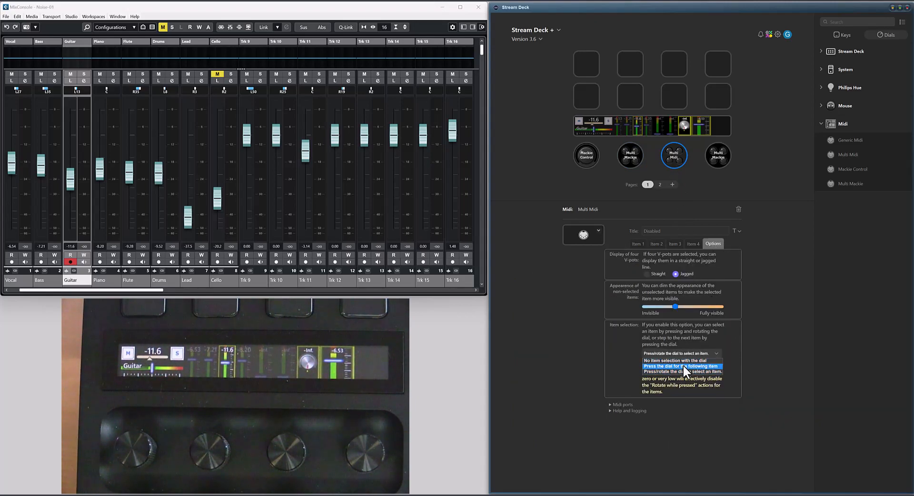
{"action": "left_click", "coordinate": [679, 365]}
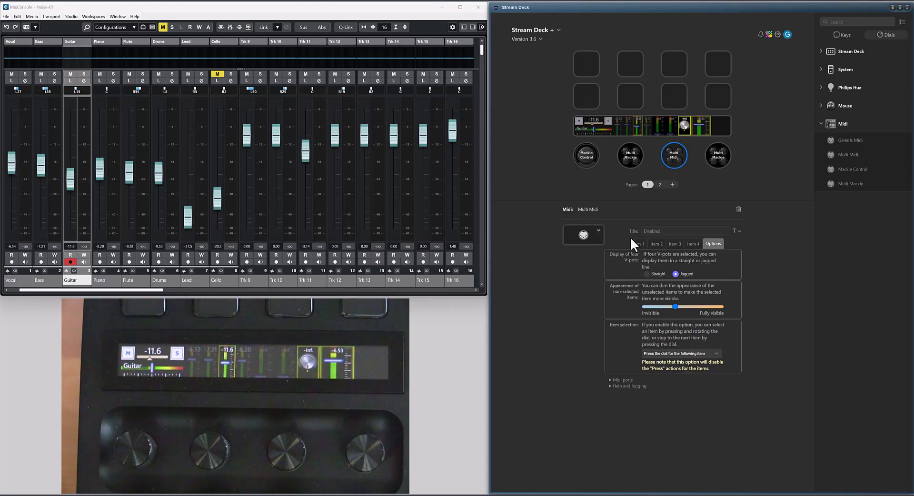
{"action": "left_click", "coordinate": [638, 244]}
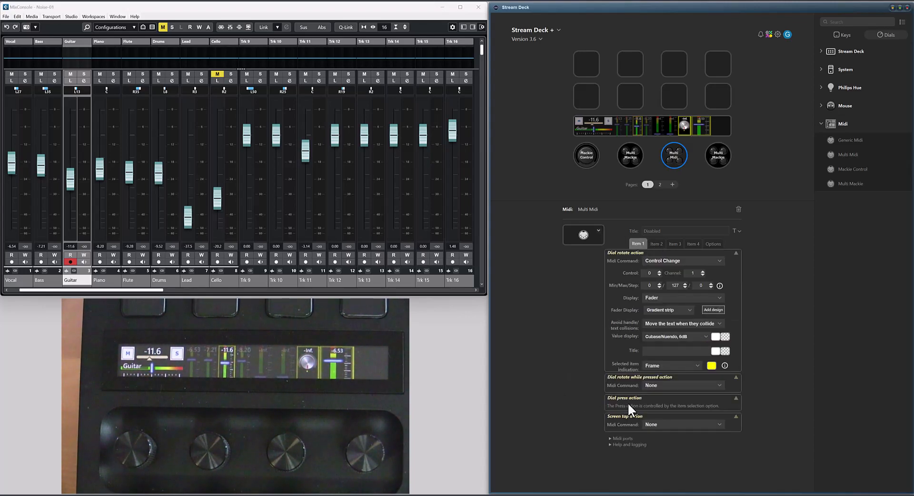
{"action": "mouse_move", "coordinate": [727, 412]}
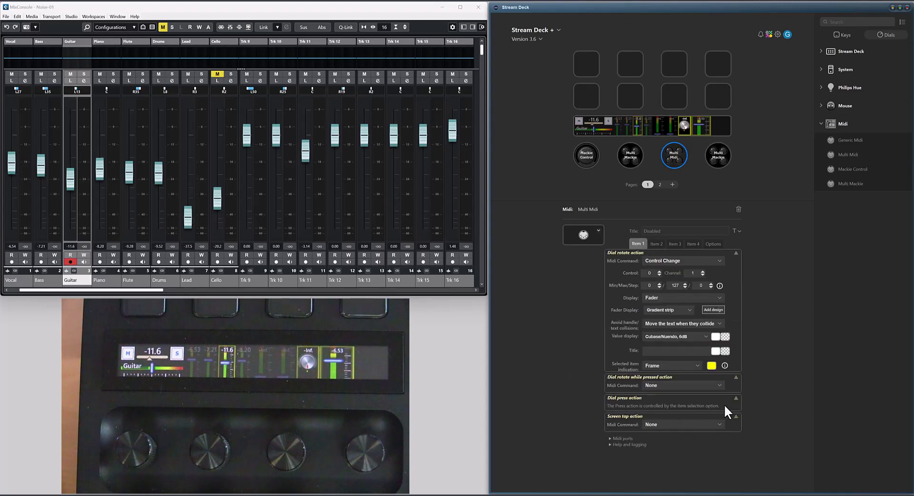